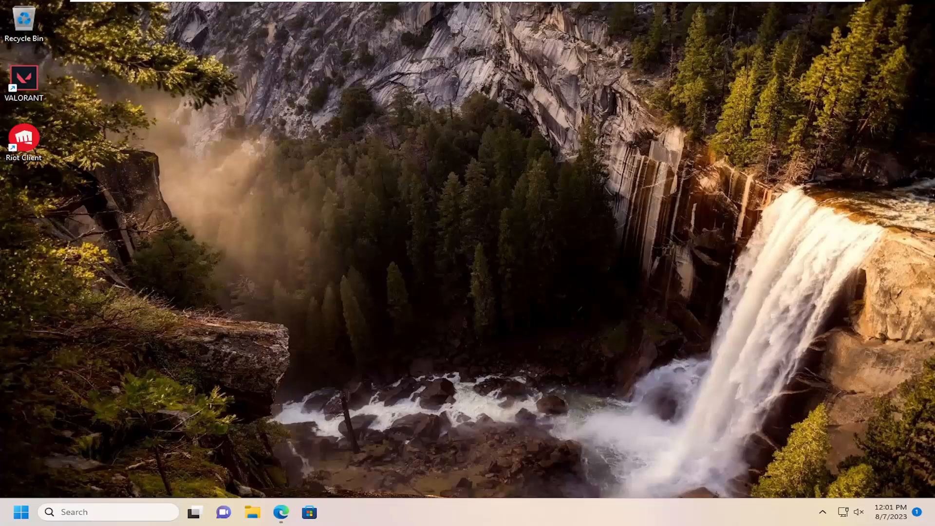
mouse_move(260, 269)
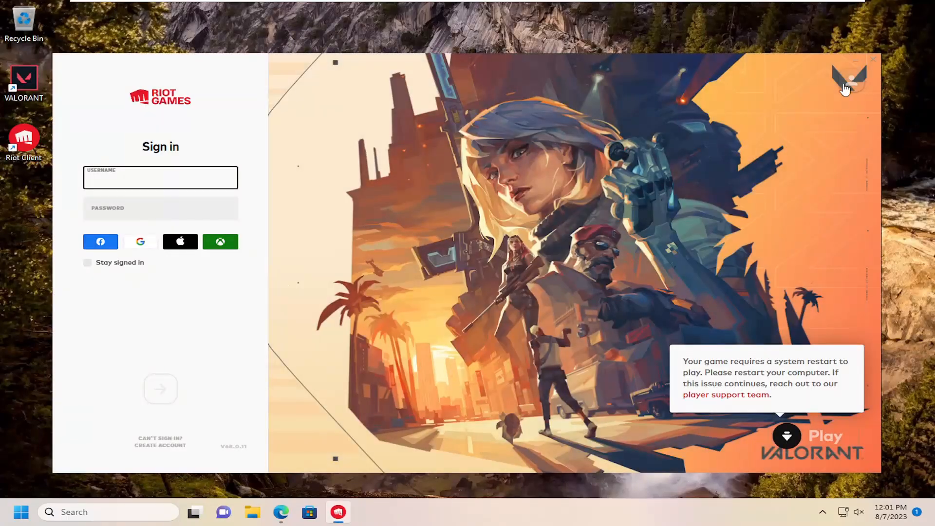
Launch Riot Client from the desktop and bring up the account menu
click(160, 178)
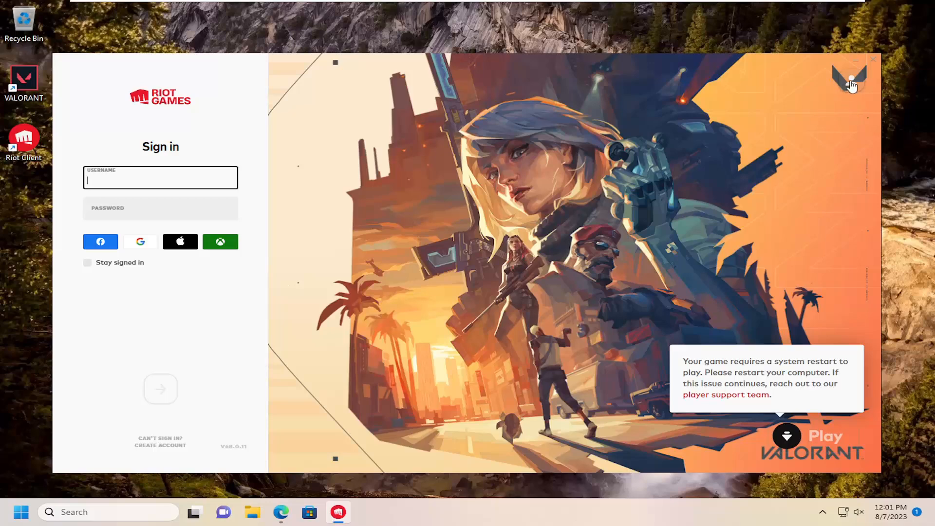
click(850, 78)
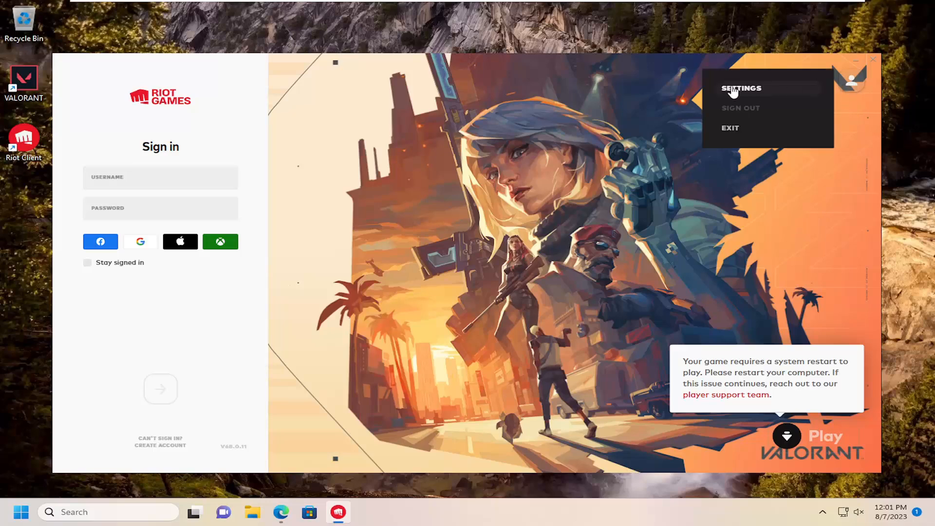
In Settings, show VALORANT's page and toggle Enable auto-update on then off
click(741, 88)
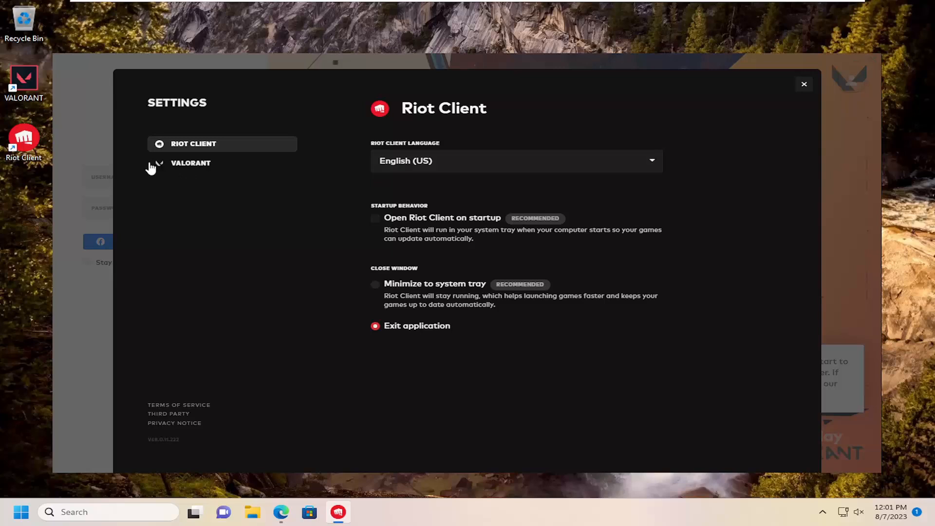
click(191, 163)
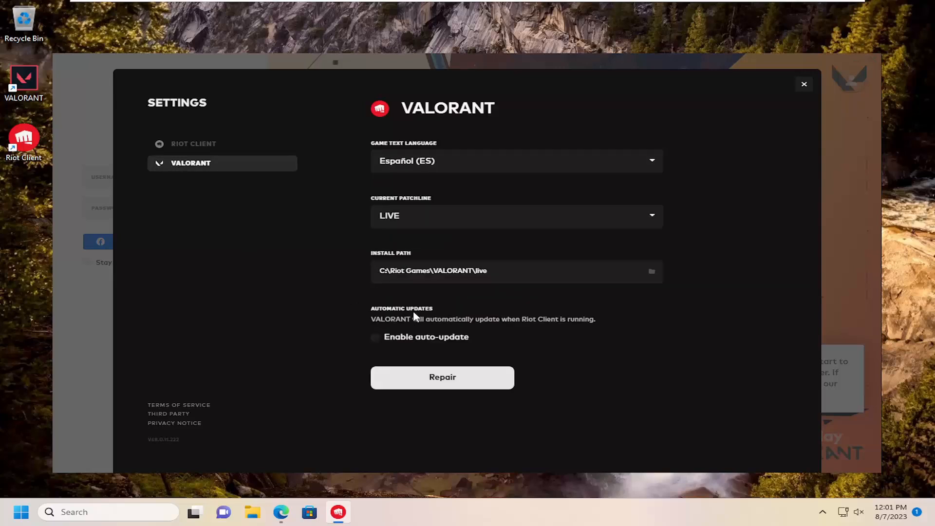
mouse_move(499, 325)
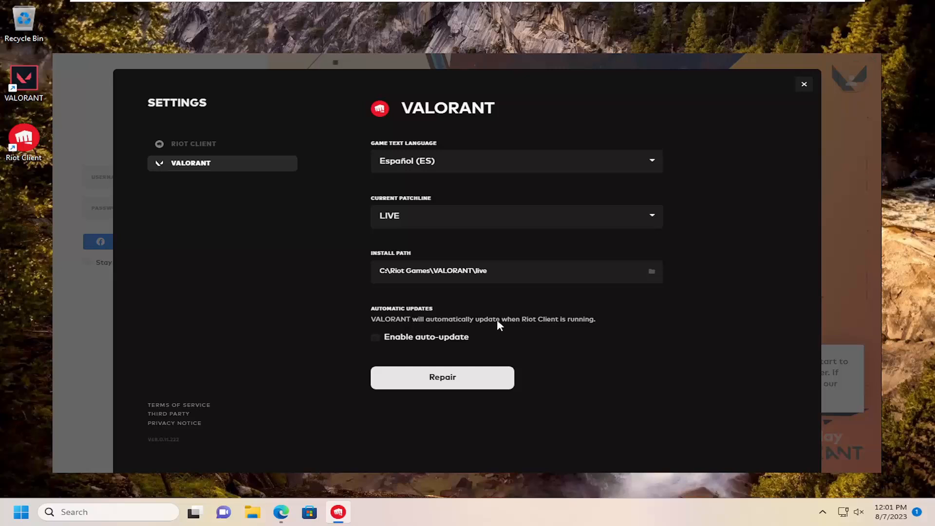
mouse_move(368, 346)
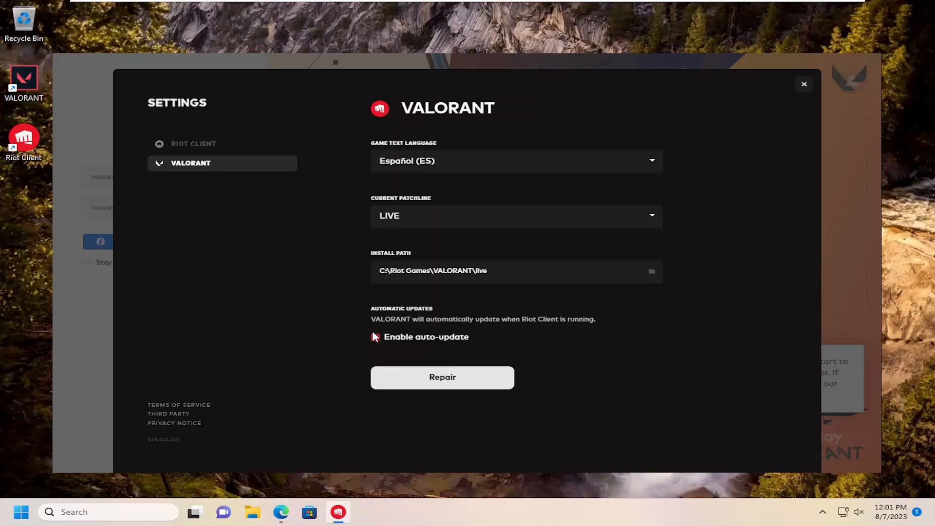
click(375, 337)
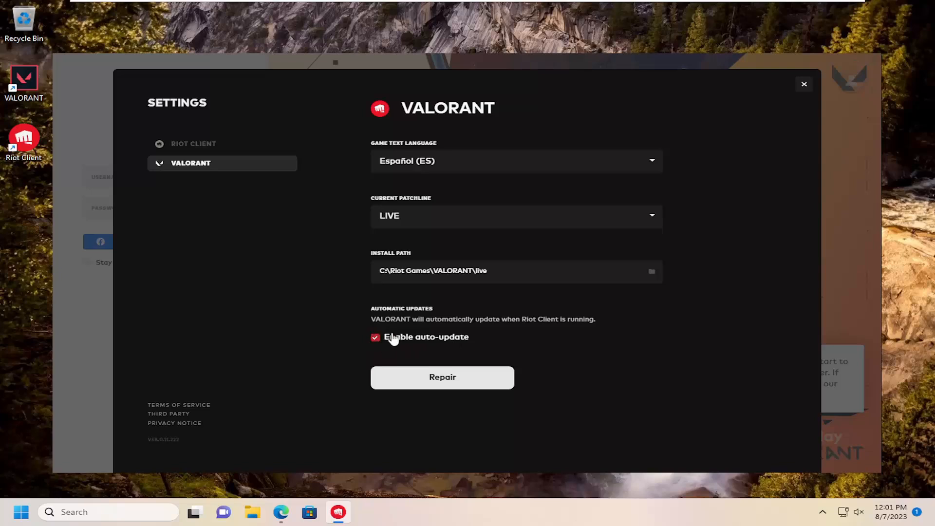
click(374, 337)
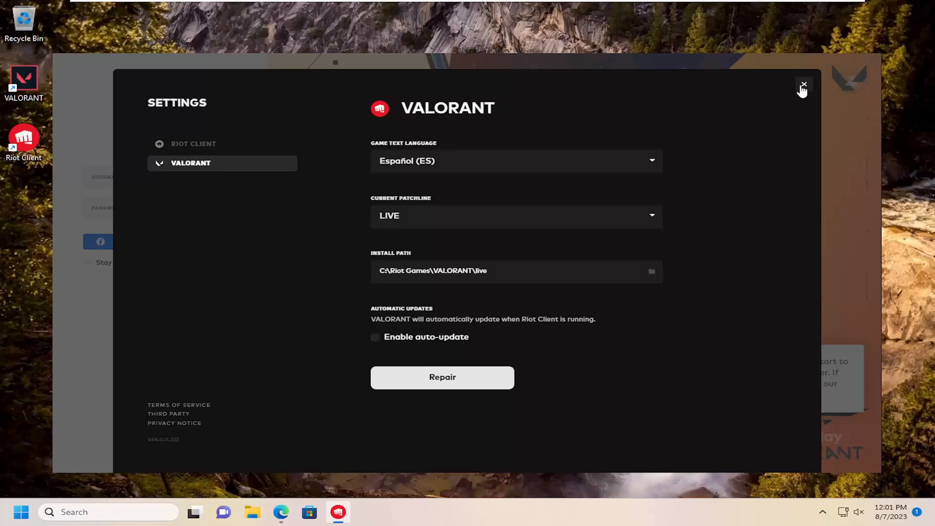
Close Settings and exit Riot Client back to the desktop
click(804, 85)
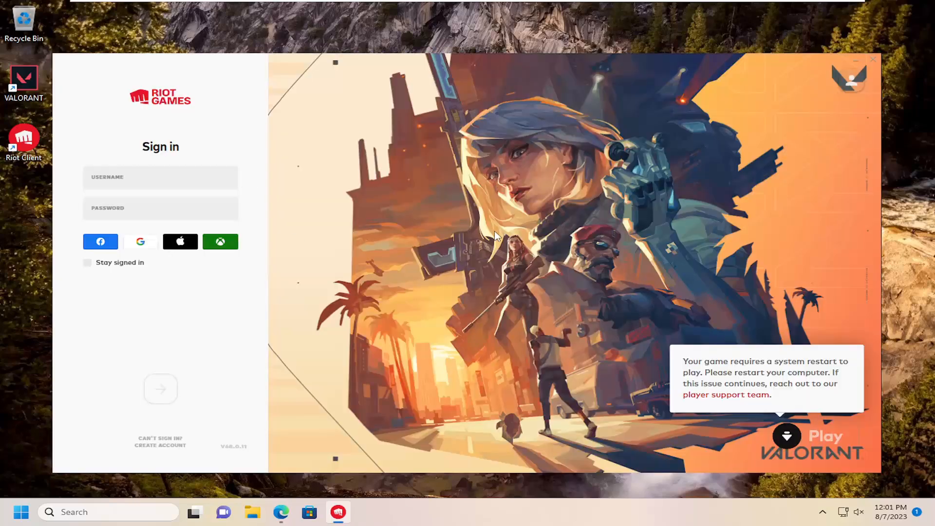
mouse_move(870, 82)
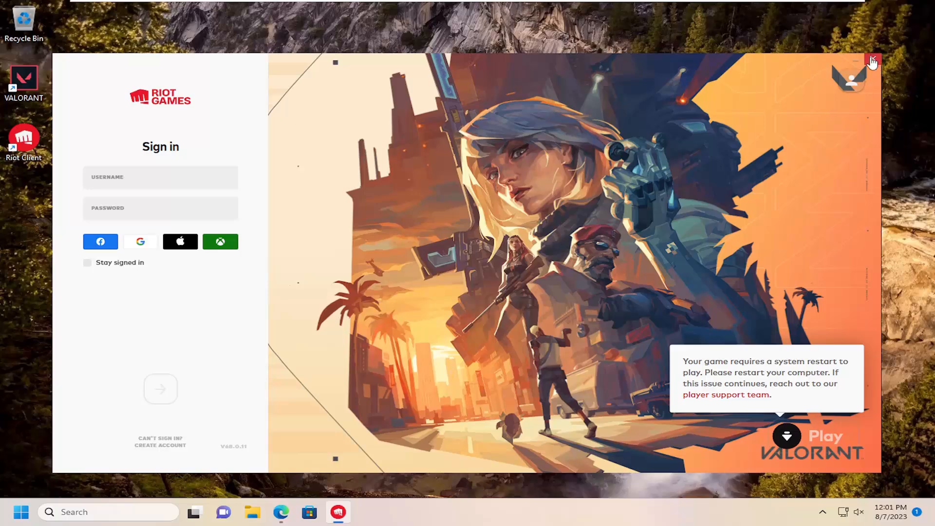
click(872, 61)
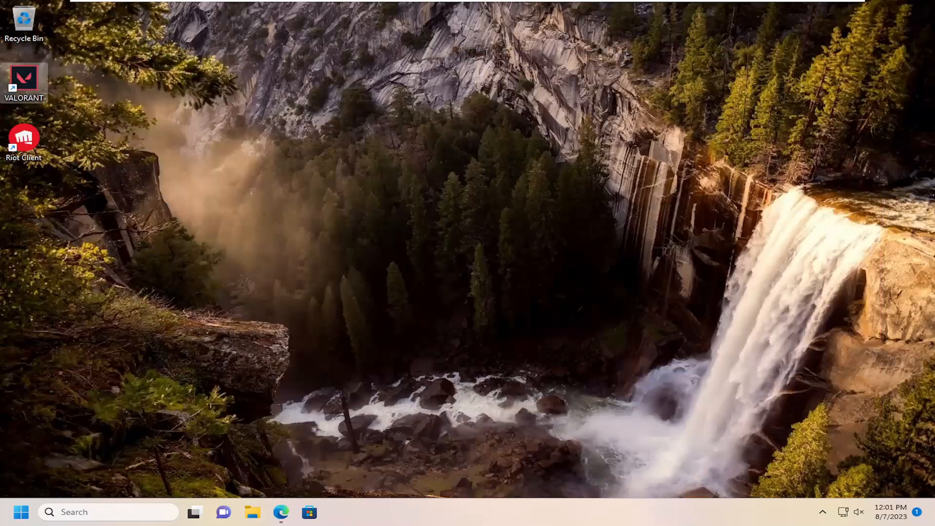